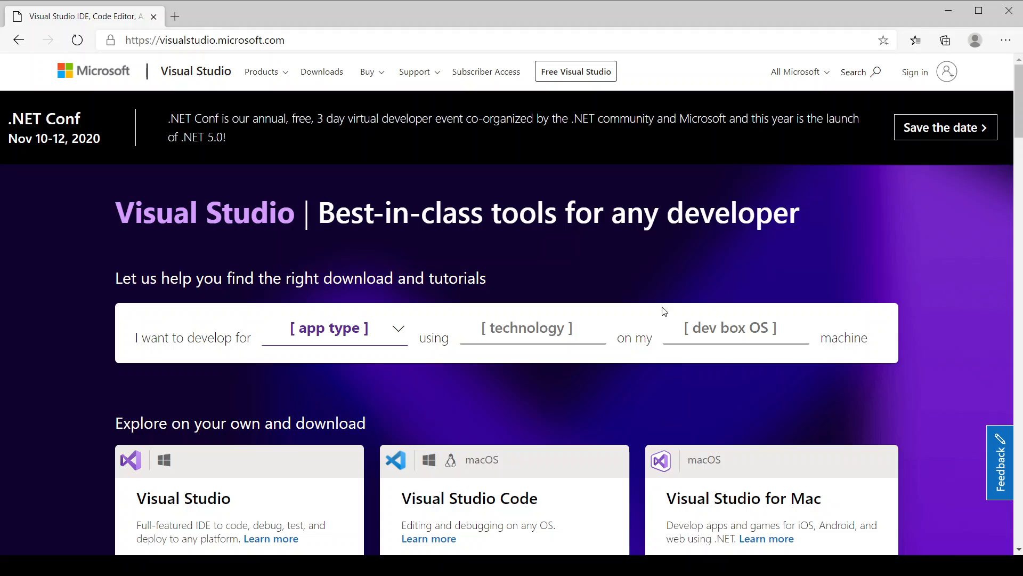
mouse_move(826, 228)
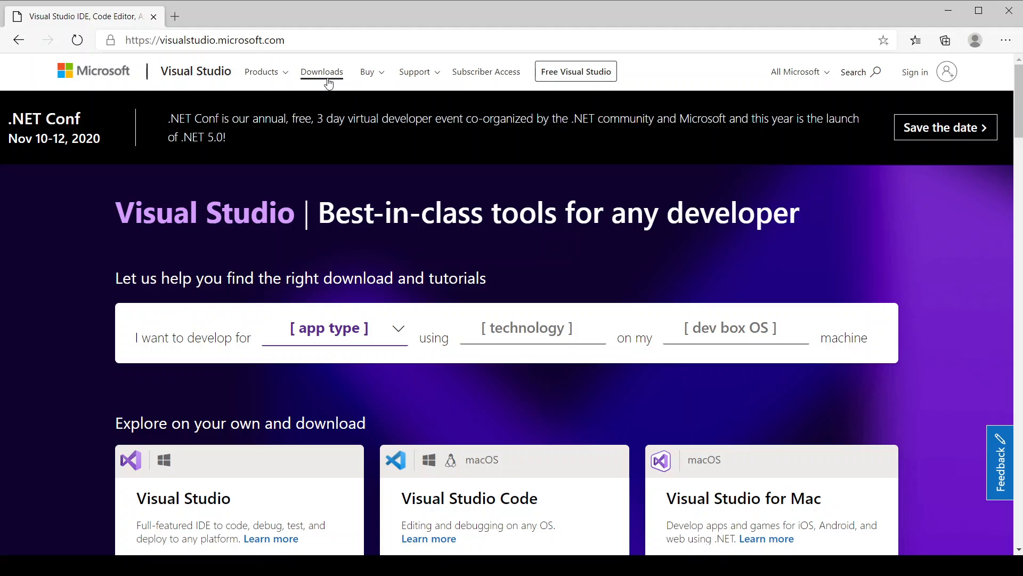
left_click(322, 72)
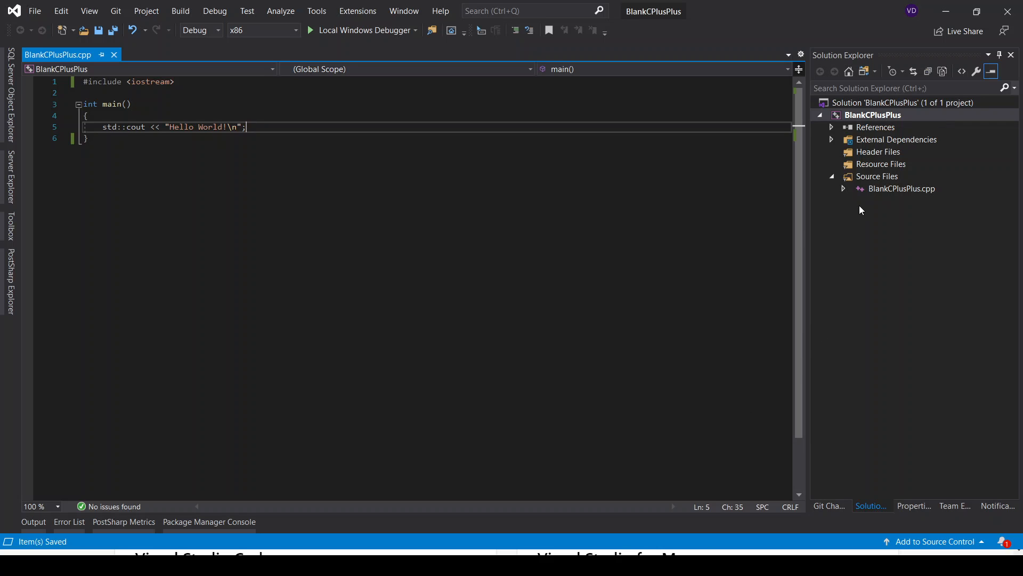
mouse_move(850, 151)
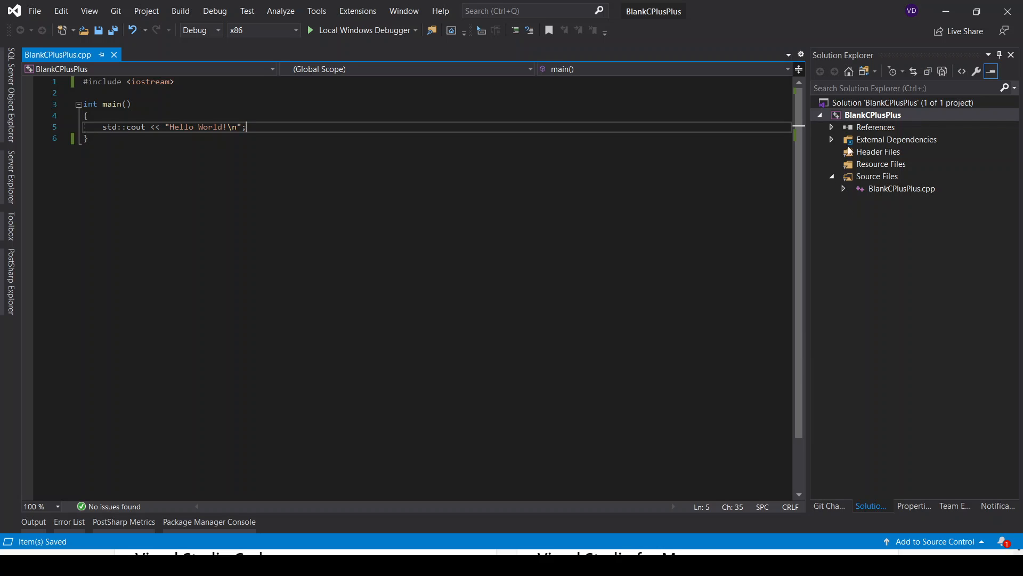
mouse_move(120, 21)
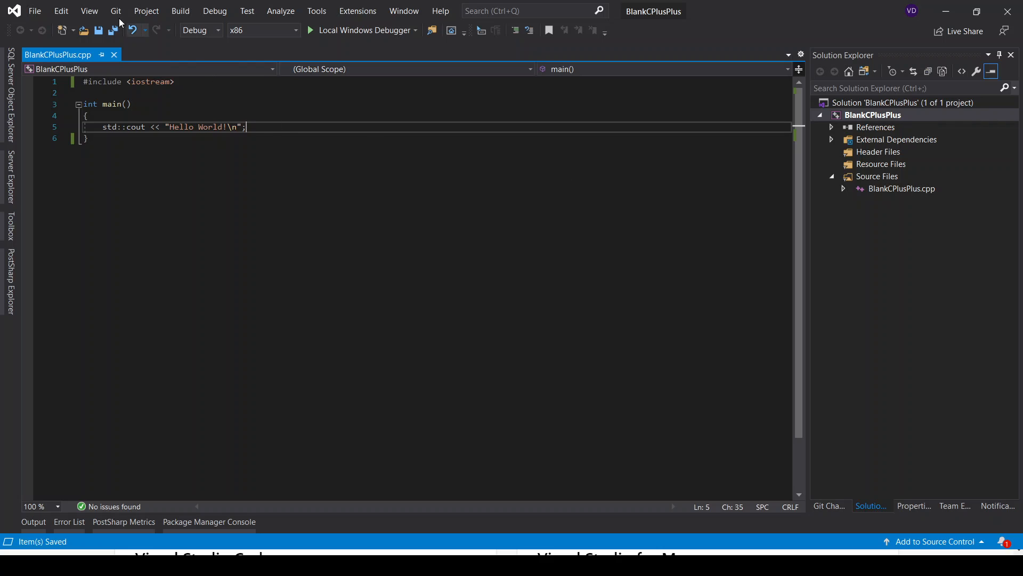